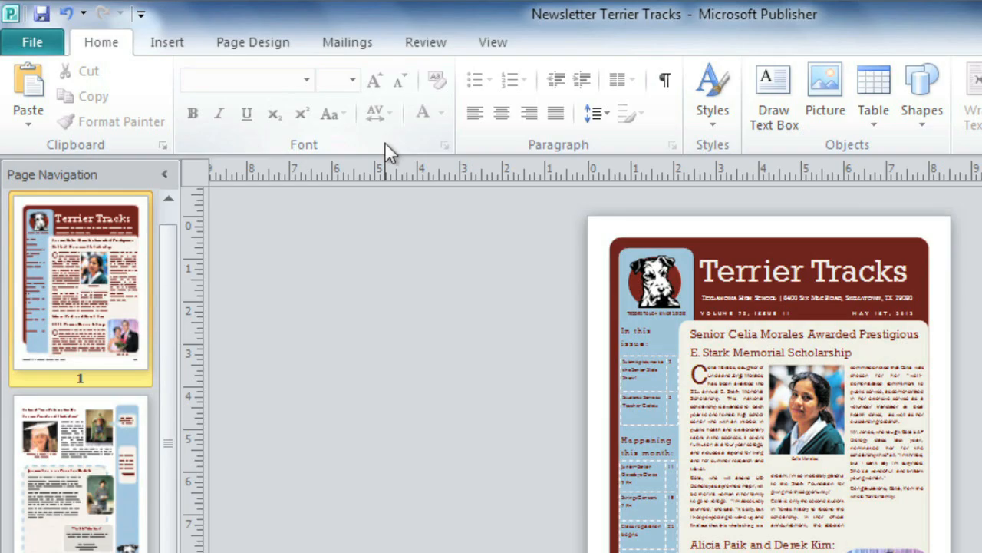
mouse_move(166, 42)
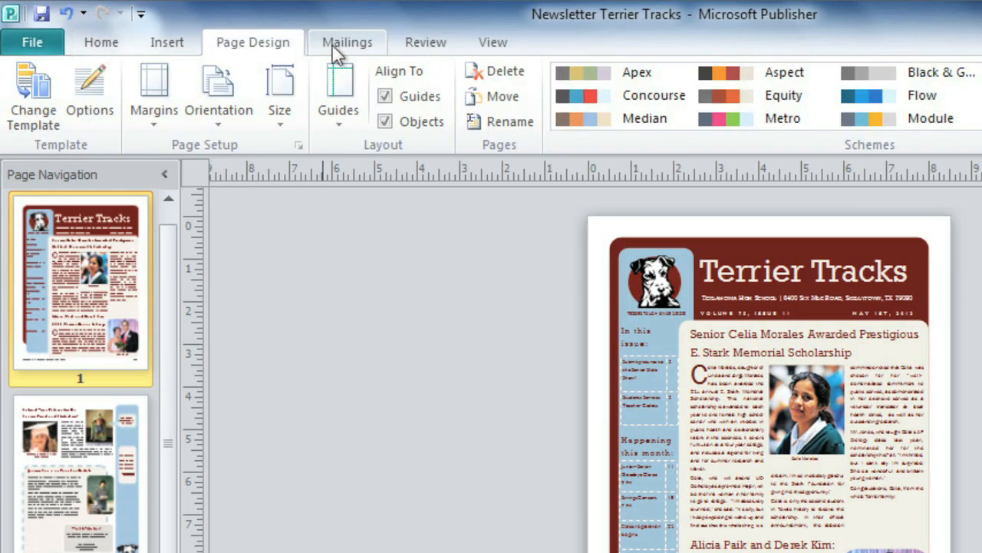
- Switch the ribbon to the Mailings tab to show mail merge commands
left_click(347, 42)
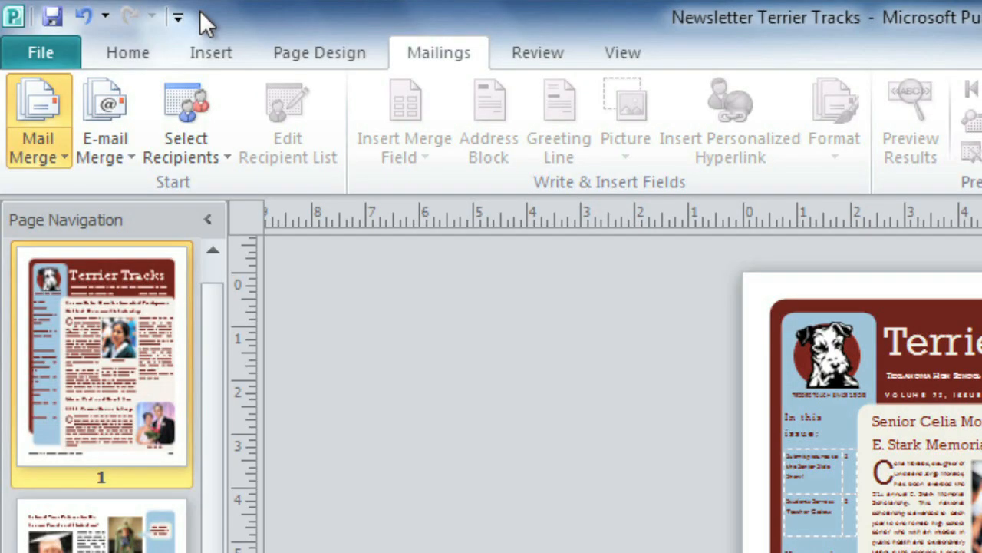
mouse_move(52, 17)
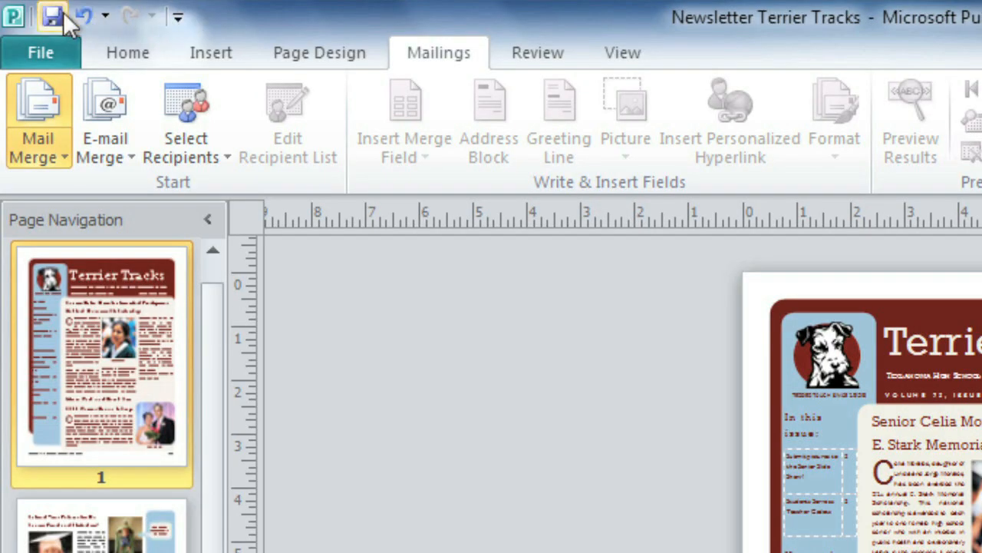
mouse_move(83, 17)
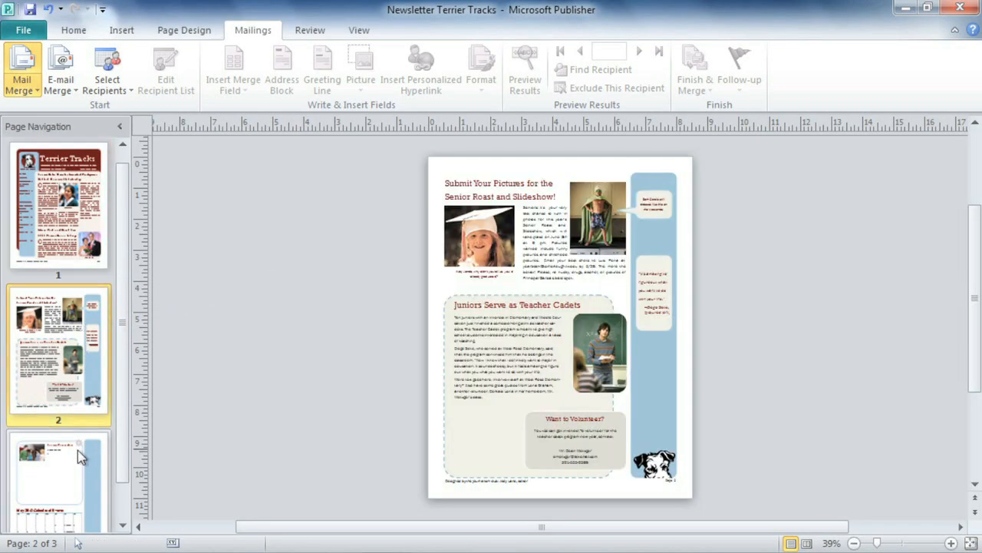
- Go to page 3 with the May 2012 Calendar of Events
left_click(57, 460)
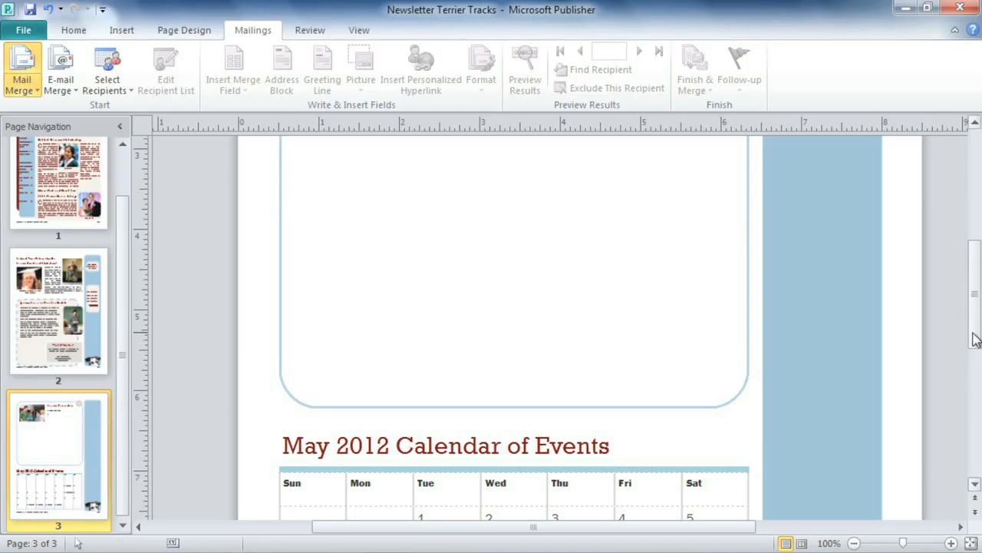
- Scroll up to the Senior Reminders section at the top of page 3
scroll("up", 3)
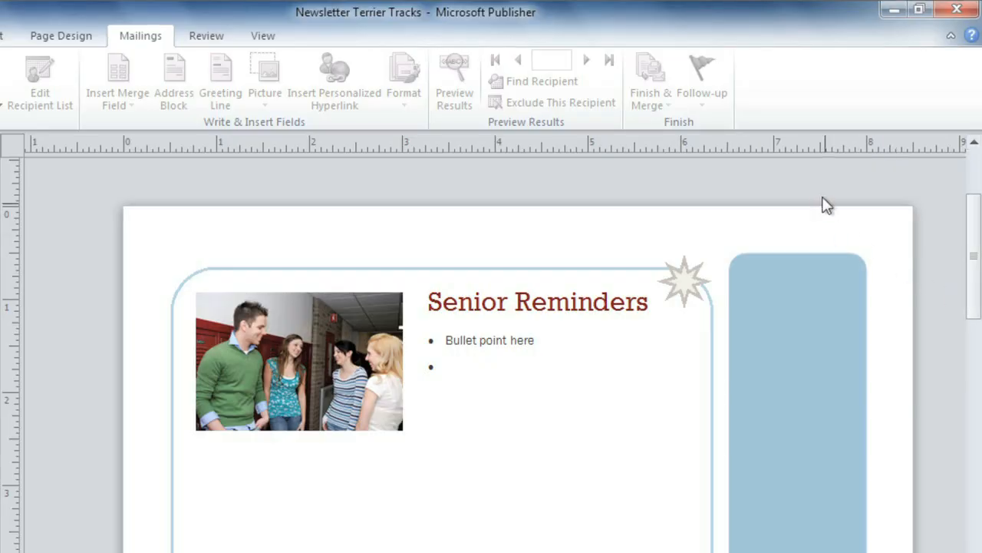
mouse_move(806, 178)
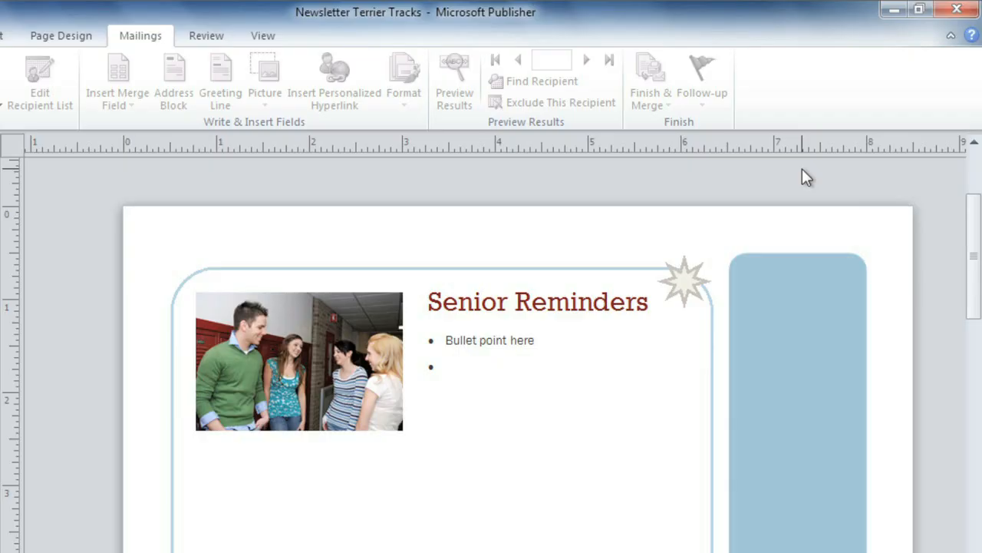
mouse_move(263, 35)
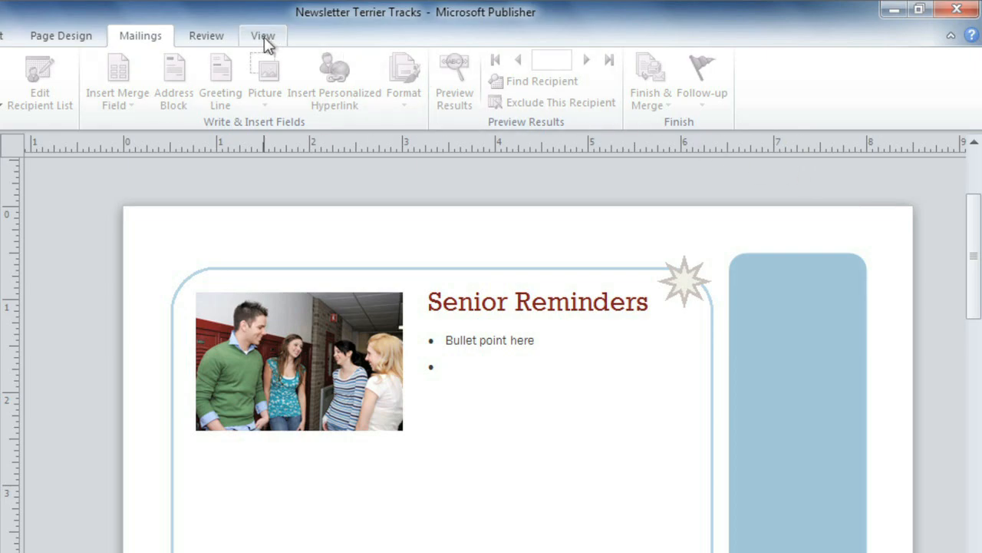
- On the View tab, turn Baselines on and then off again
left_click(262, 36)
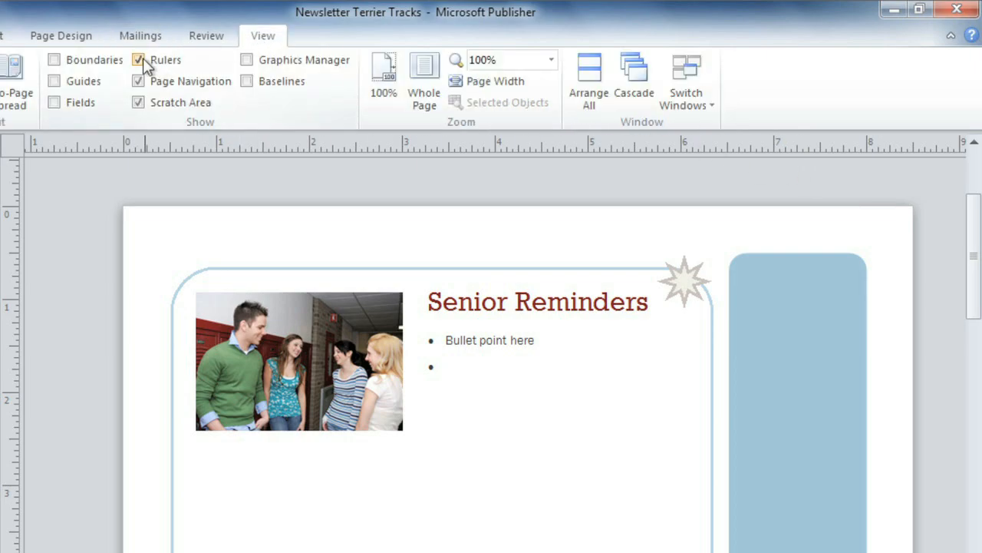
mouse_move(138, 60)
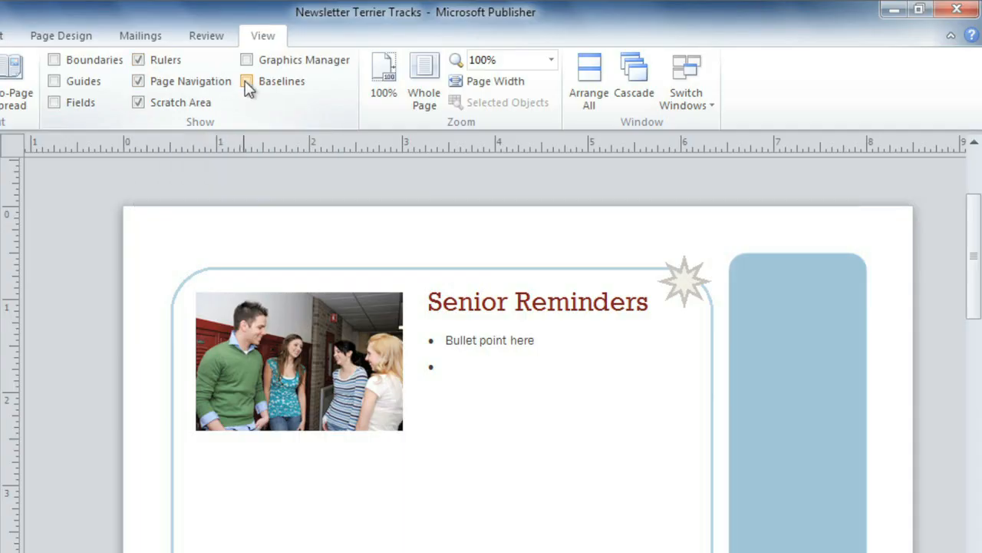
left_click(246, 81)
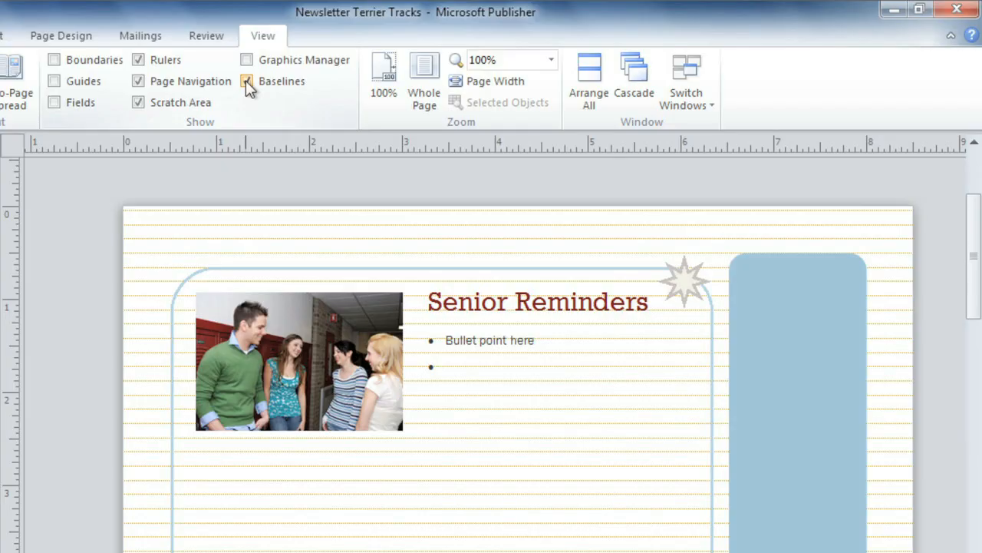
left_click(247, 80)
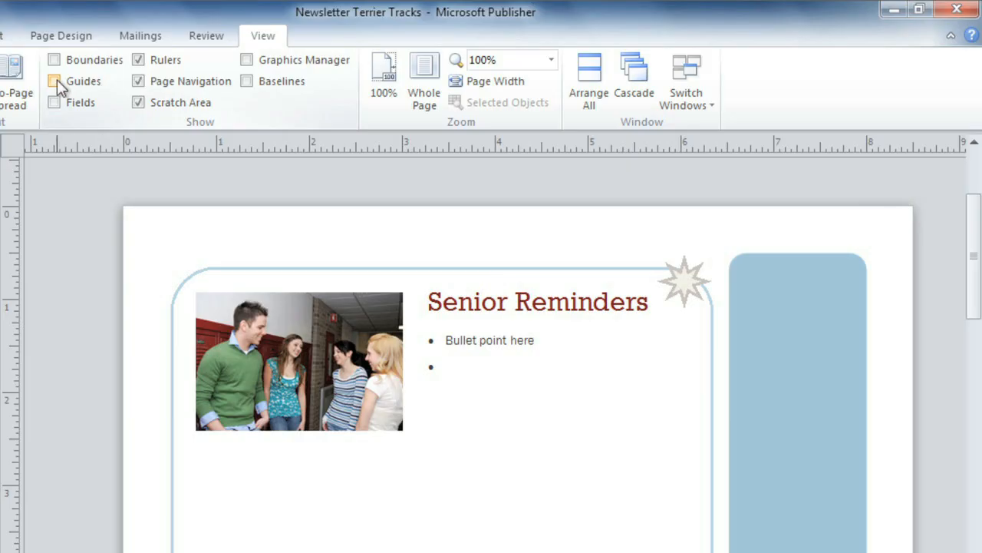
- Turn on Guides to display page 3's column and margin guides
left_click(54, 80)
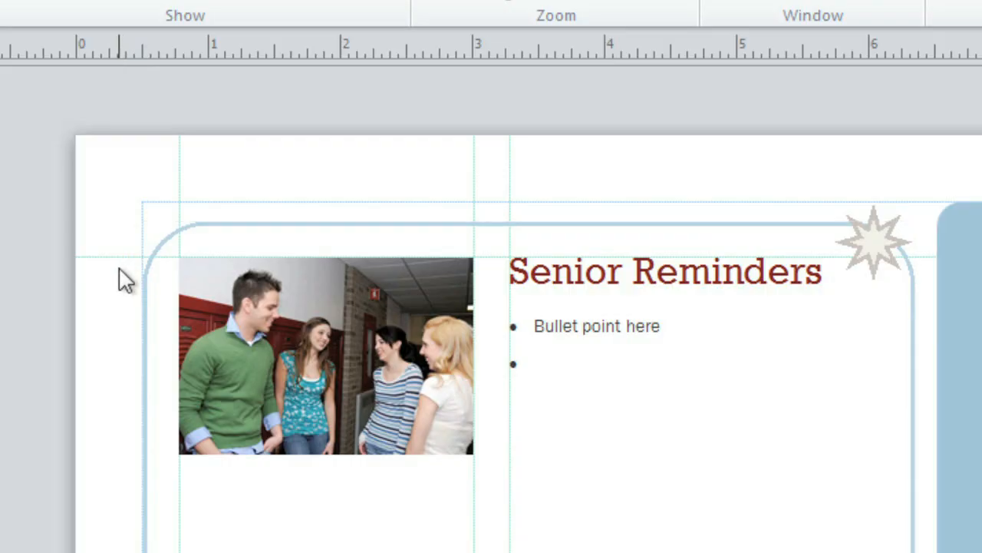
mouse_move(137, 184)
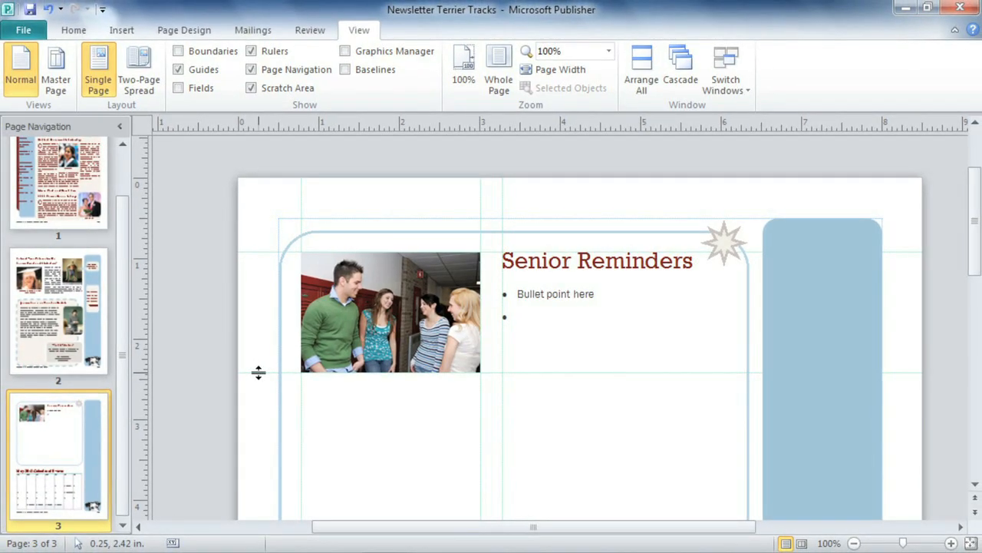
mouse_move(168, 198)
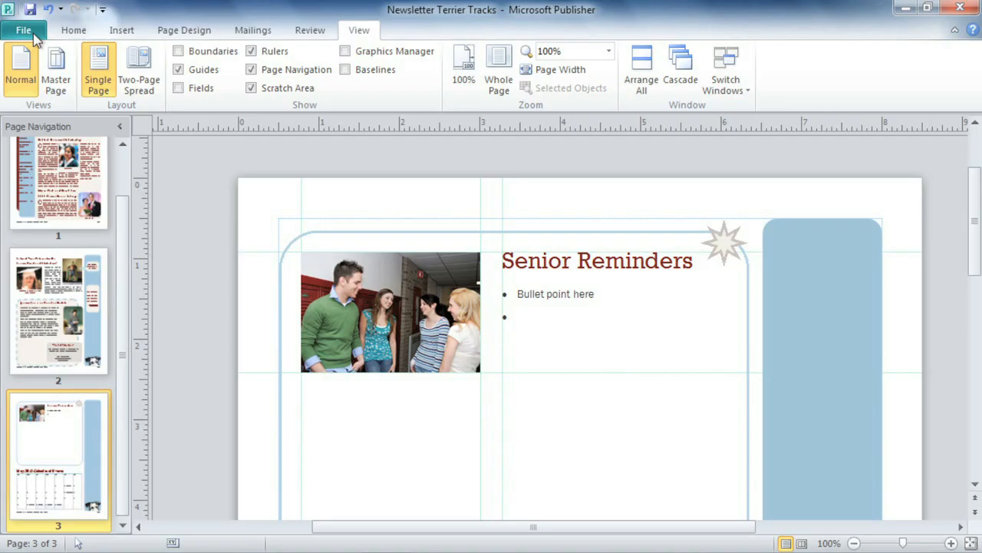
- In Backstage view, browse Recent and New, then view Print settings and preview
left_click(23, 30)
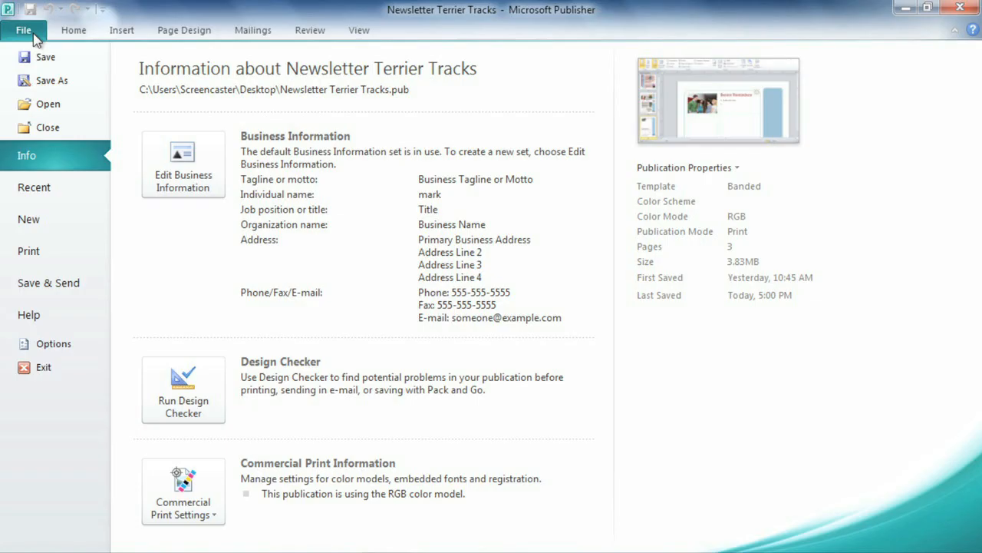
mouse_move(73, 187)
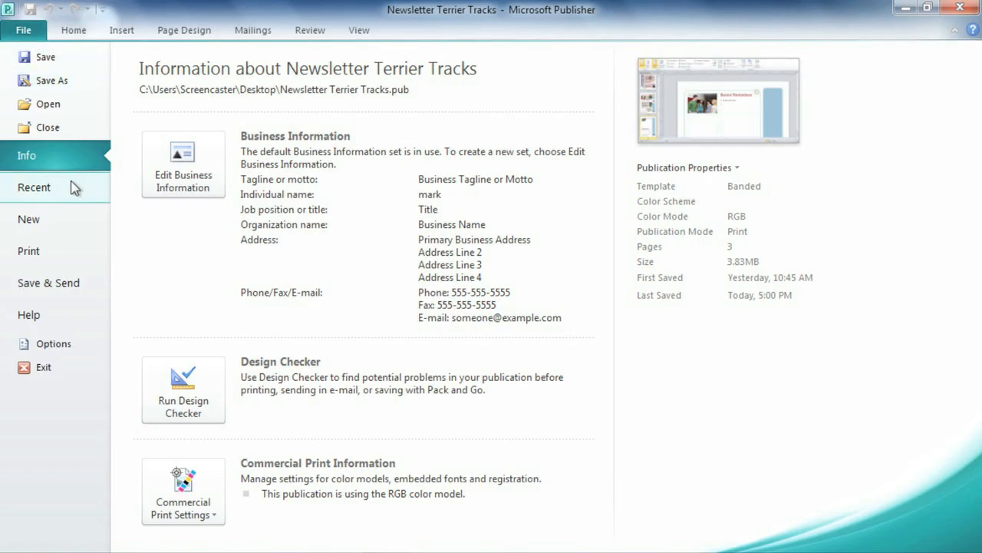
left_click(34, 187)
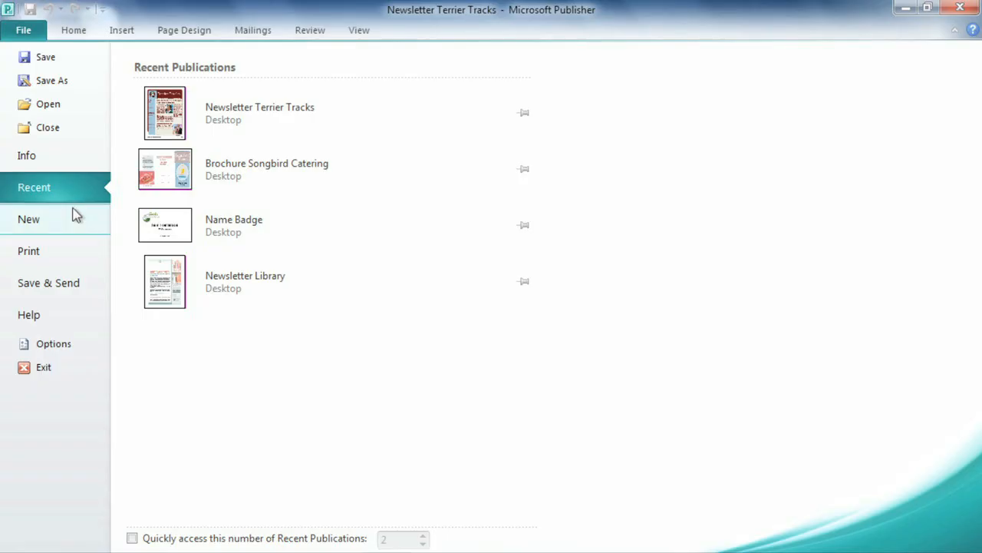
left_click(29, 218)
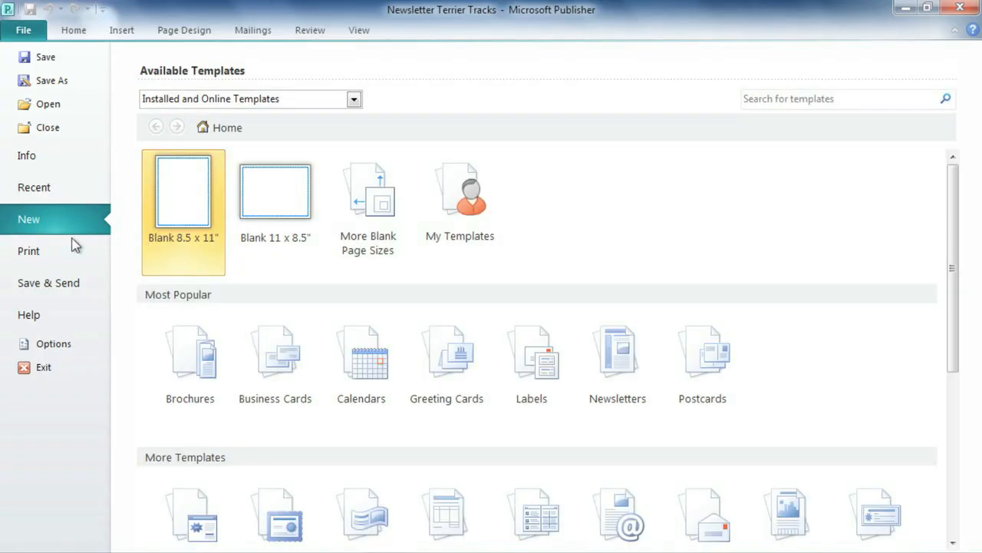
left_click(29, 251)
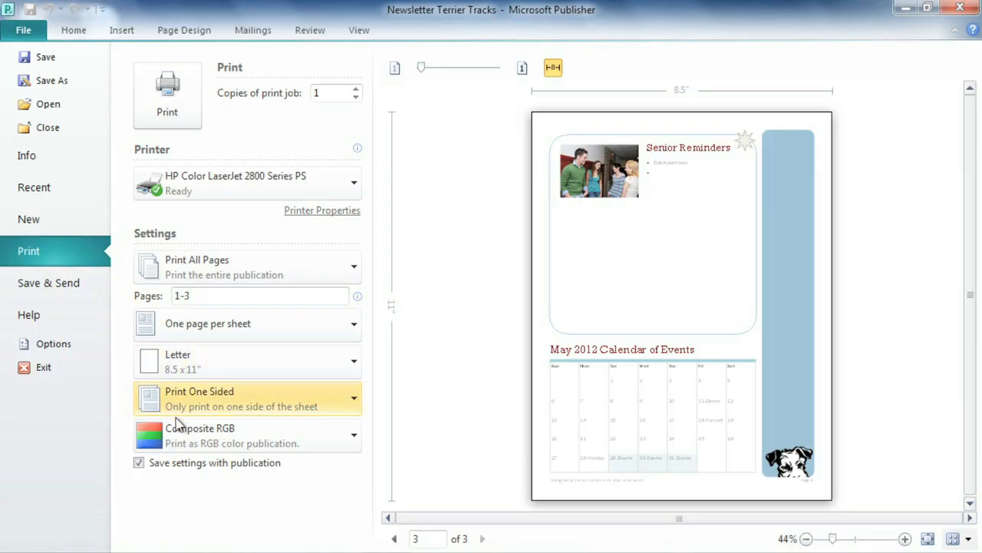
- Set printing to Composite Grayscale and return to editing page 3
left_click(353, 435)
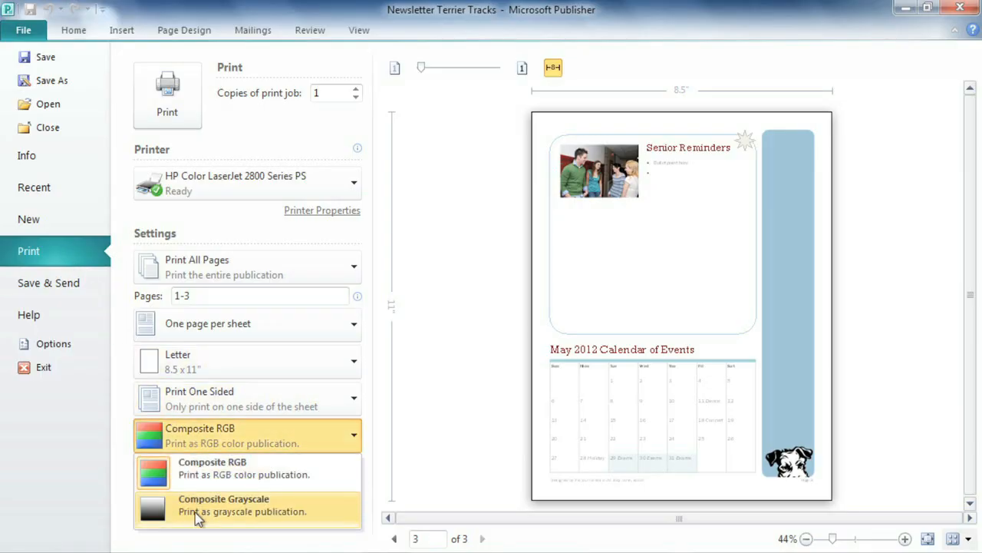
left_click(224, 504)
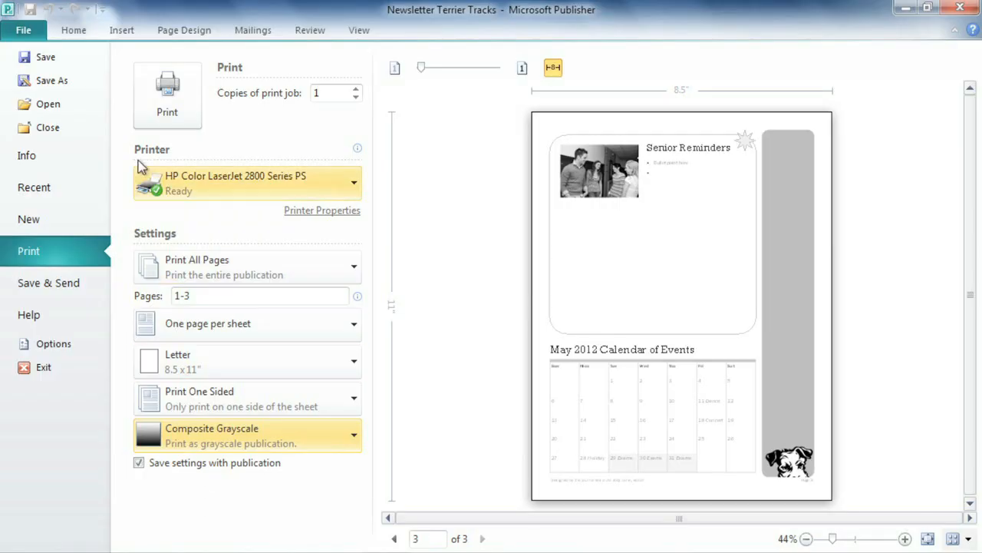
left_click(74, 30)
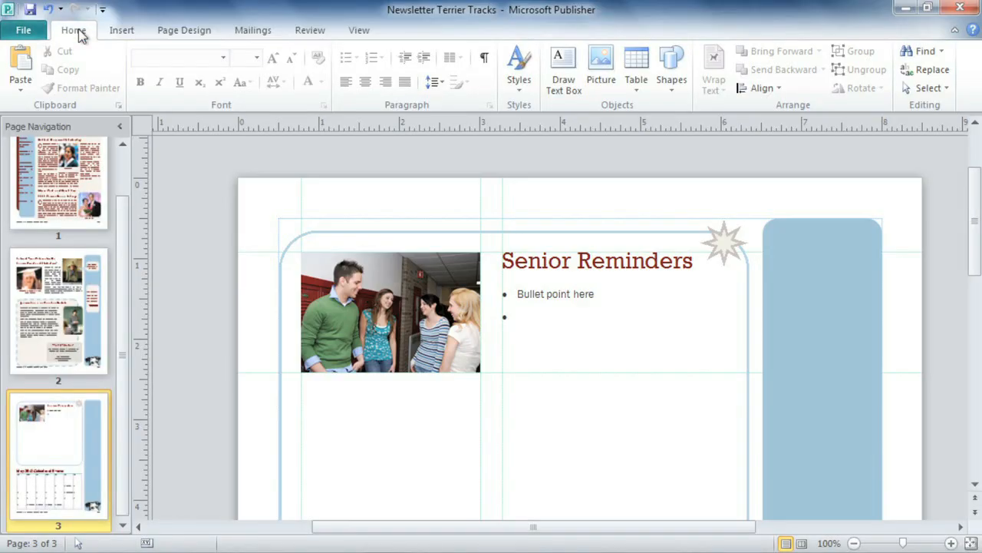
mouse_move(191, 175)
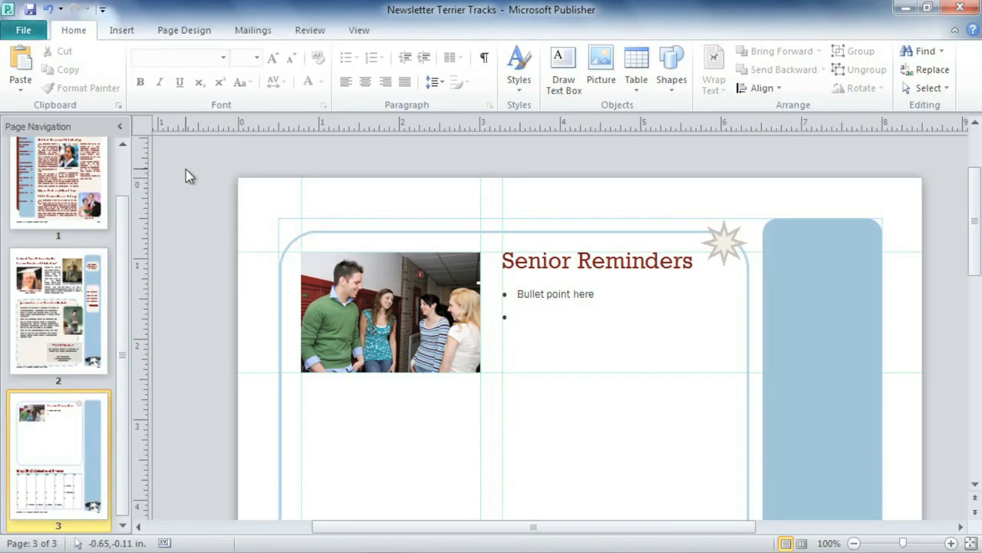